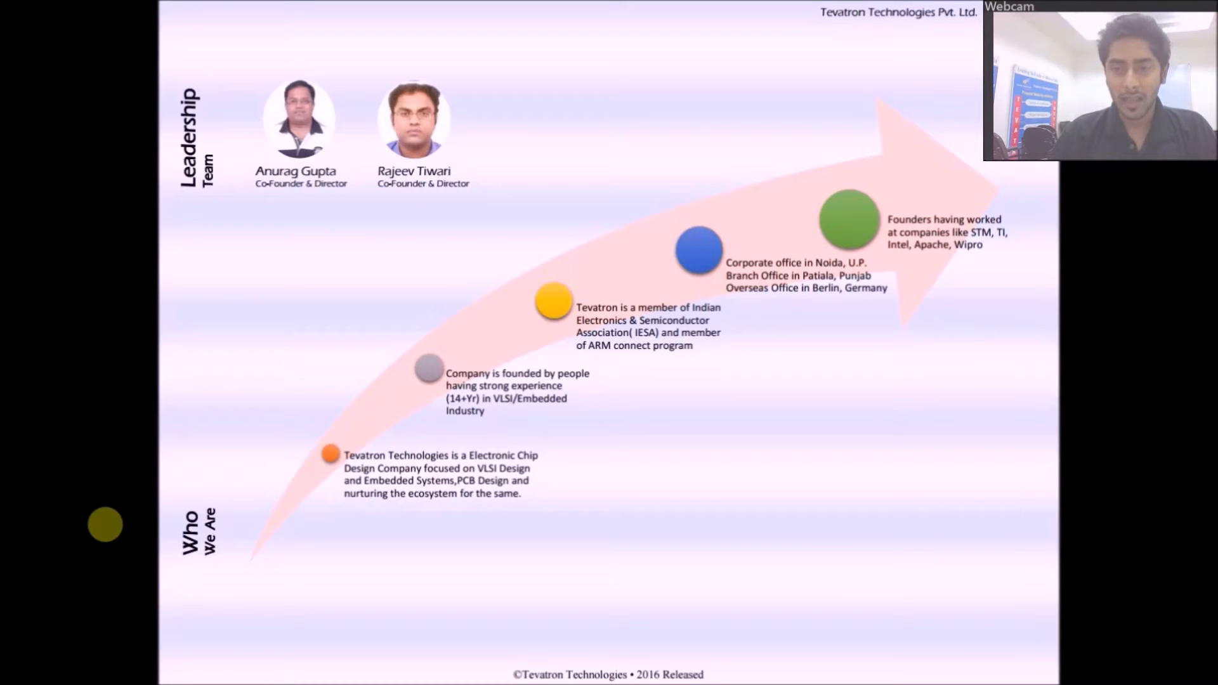
- Advance from the Who We Are / Leadership Team slide to the Applications slide
key("right")
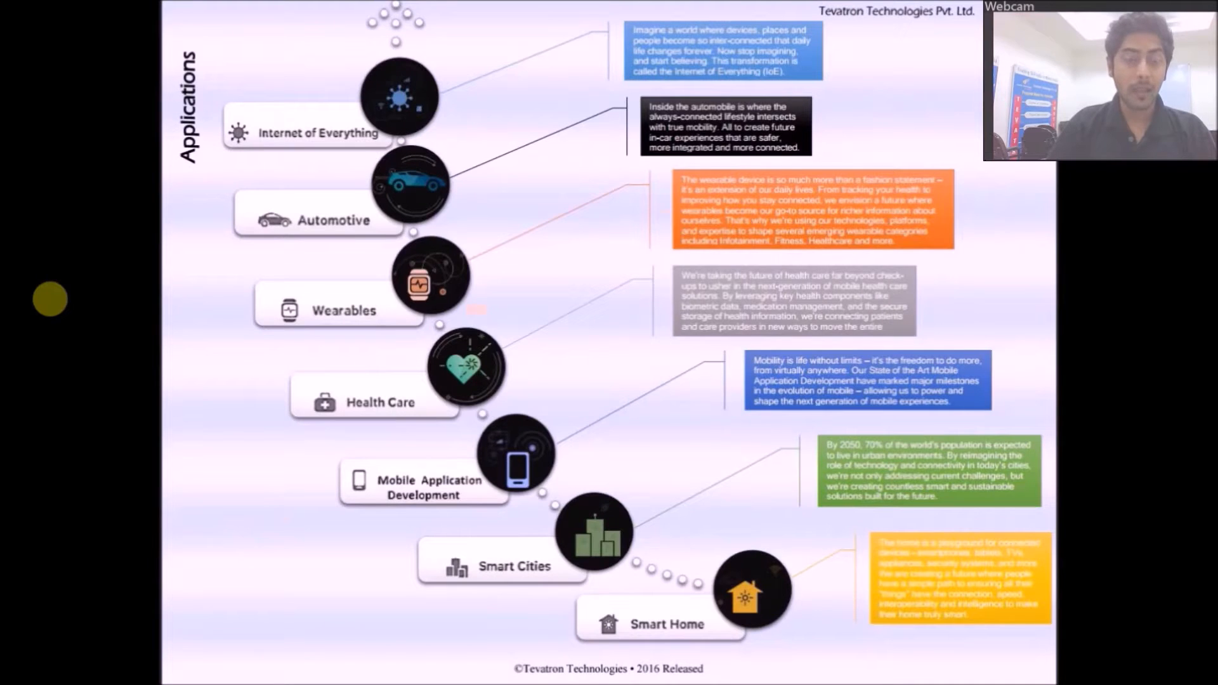